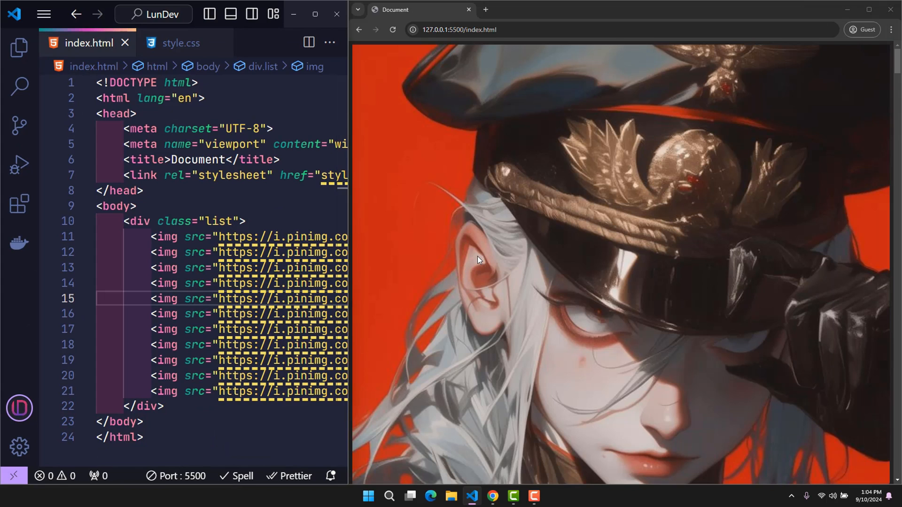
Step: Start a .list rule in style.css for the image gallery
scroll(down, 3)
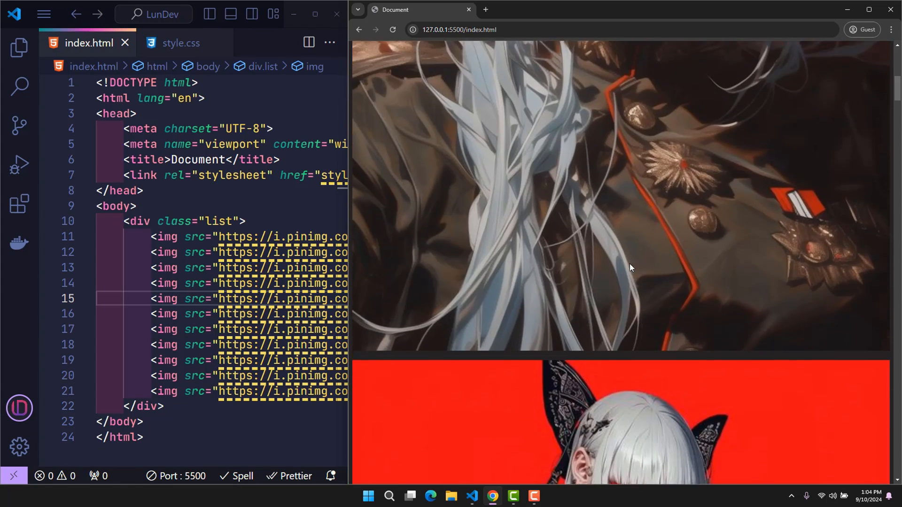
scroll(down, 3)
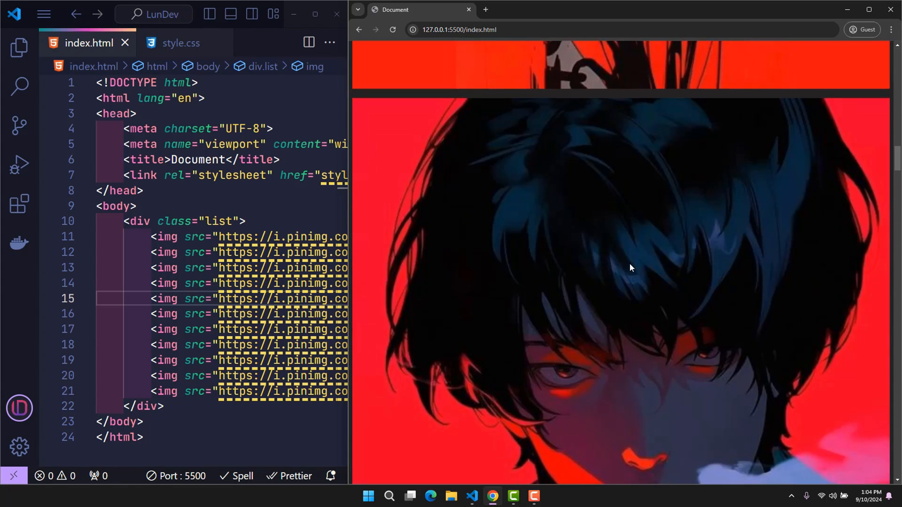
click(180, 43)
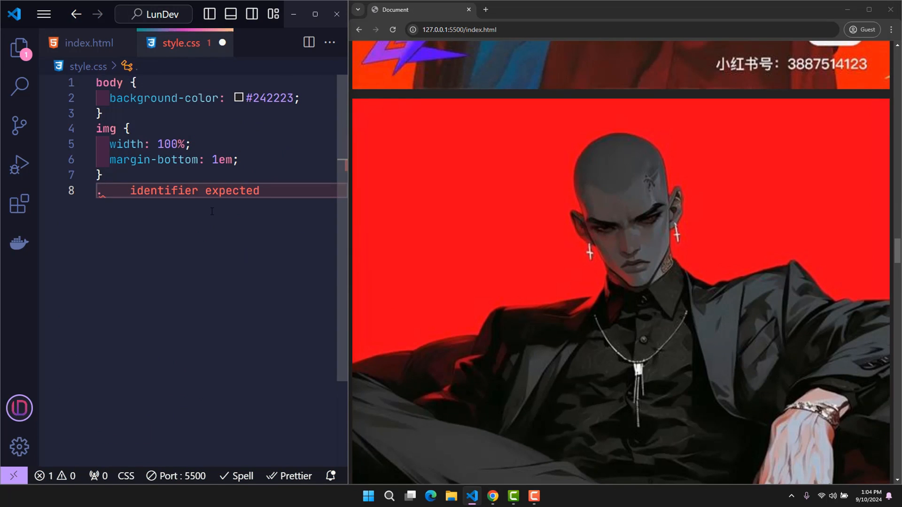
text(list {)
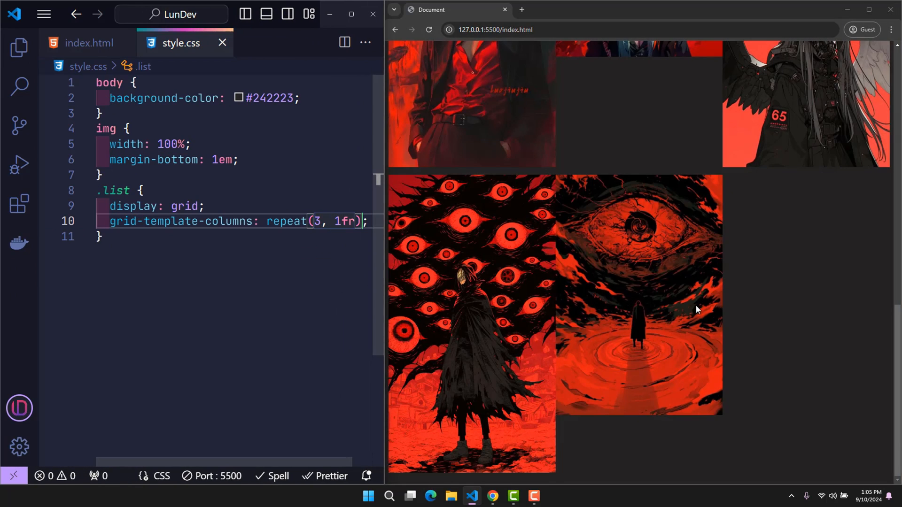
scroll(up, 3)
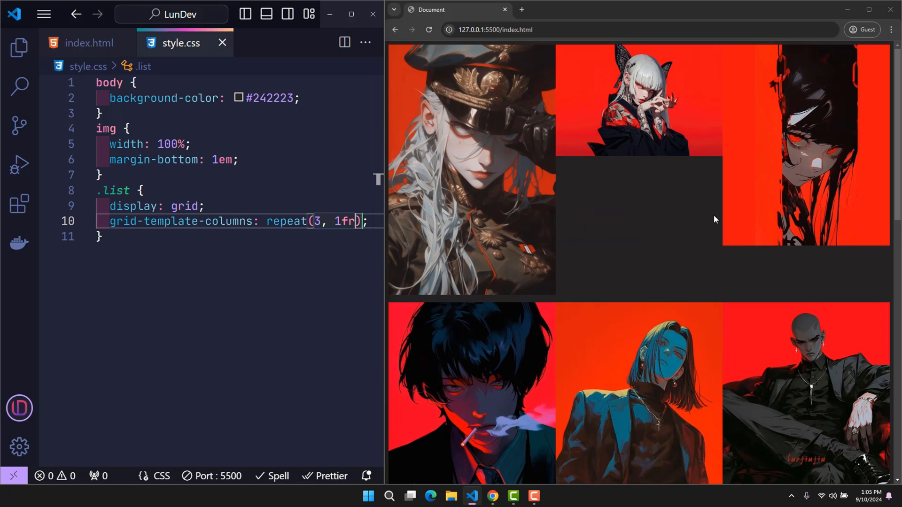
mouse_move(719, 133)
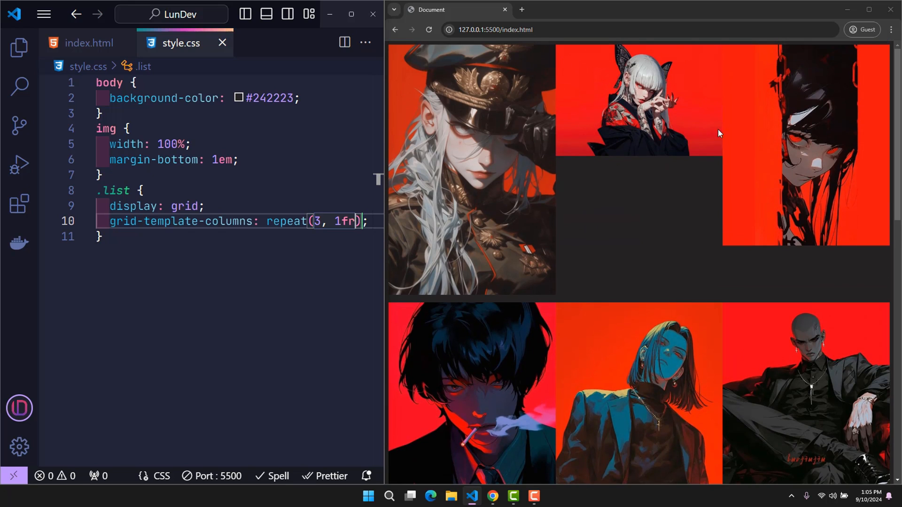
scroll(down, 3)
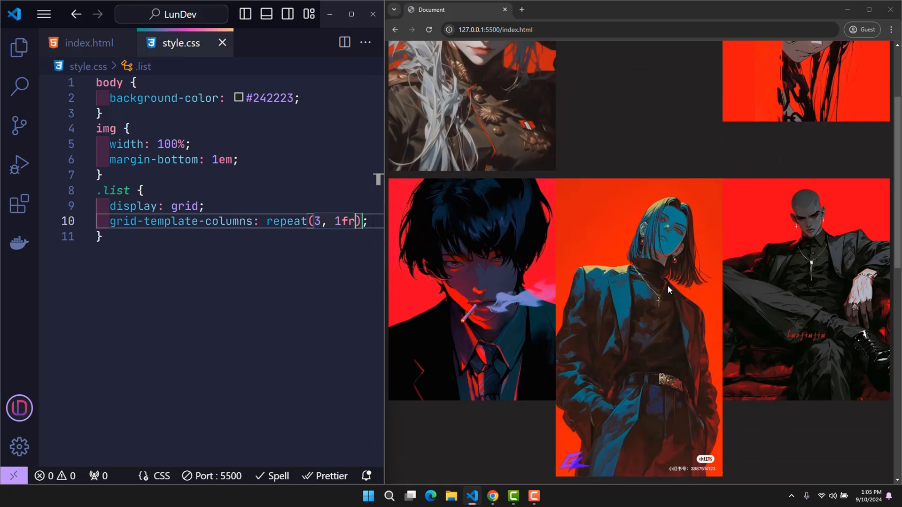
scroll(down, 3)
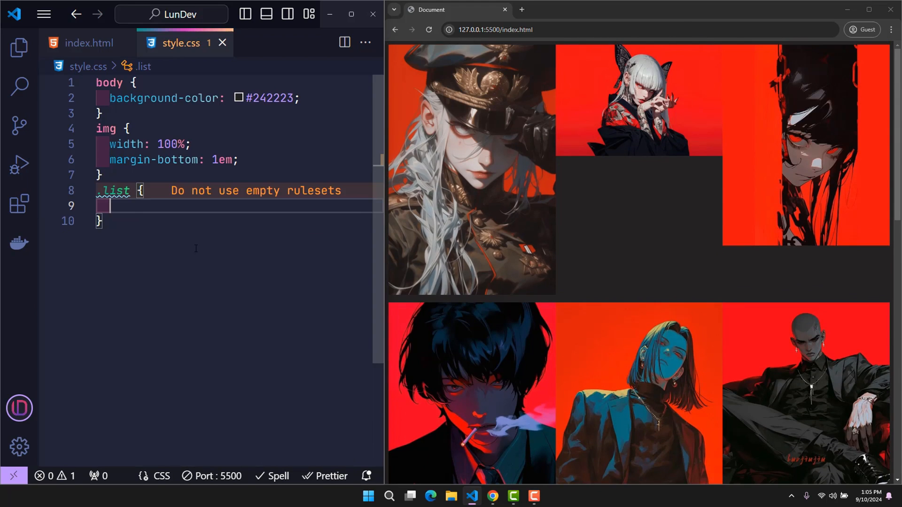
Step: Set .list to display: flex and cap images at 300px with object-fit: cover
text(display: flex;)
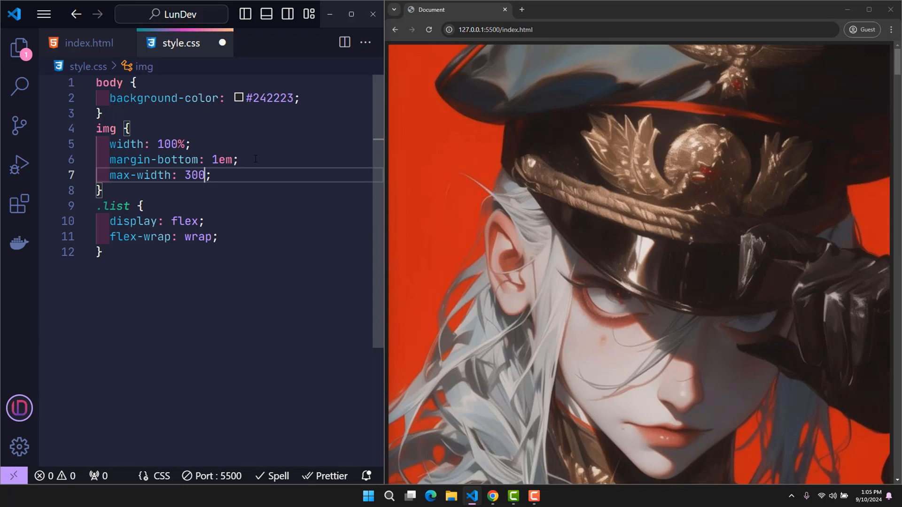
text(px)
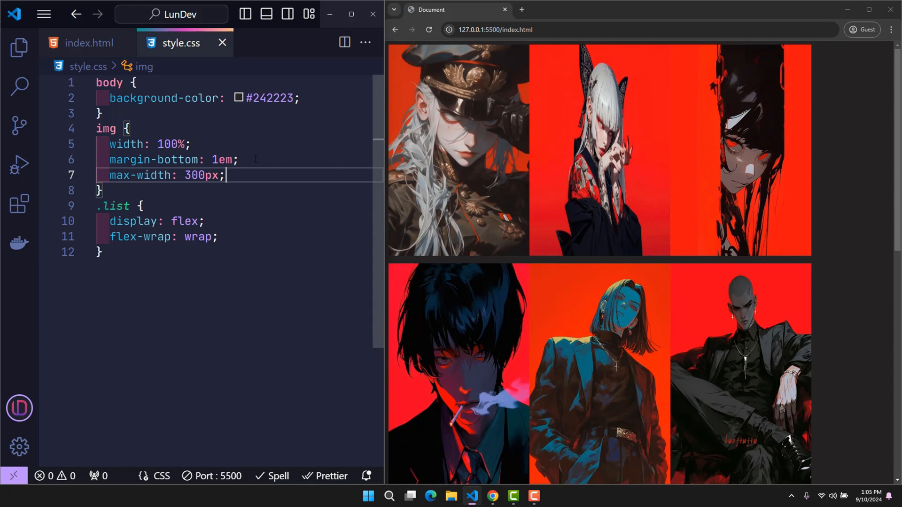
text(object-fit: cover;)
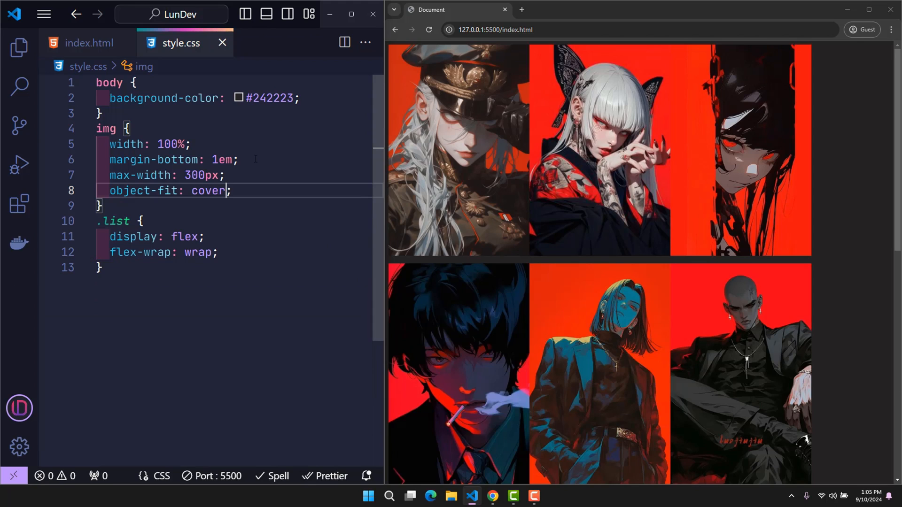
scroll(down, 3)
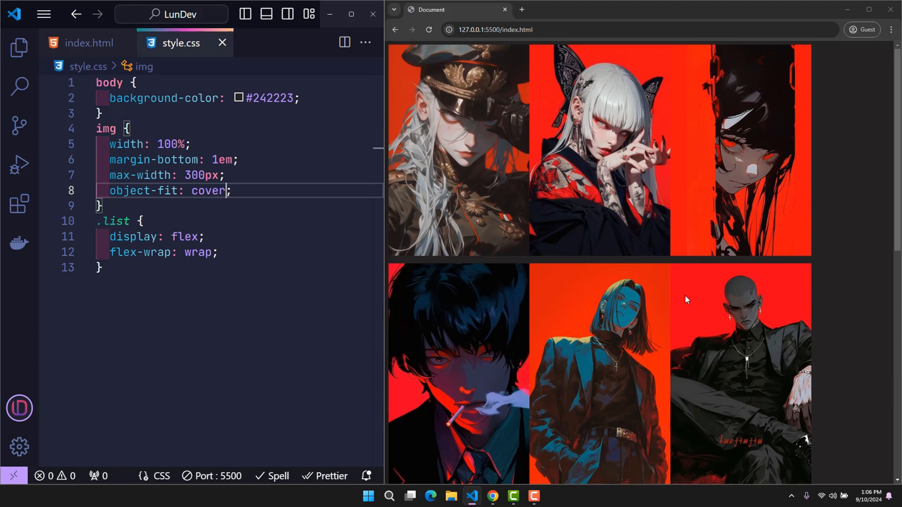
mouse_move(703, 205)
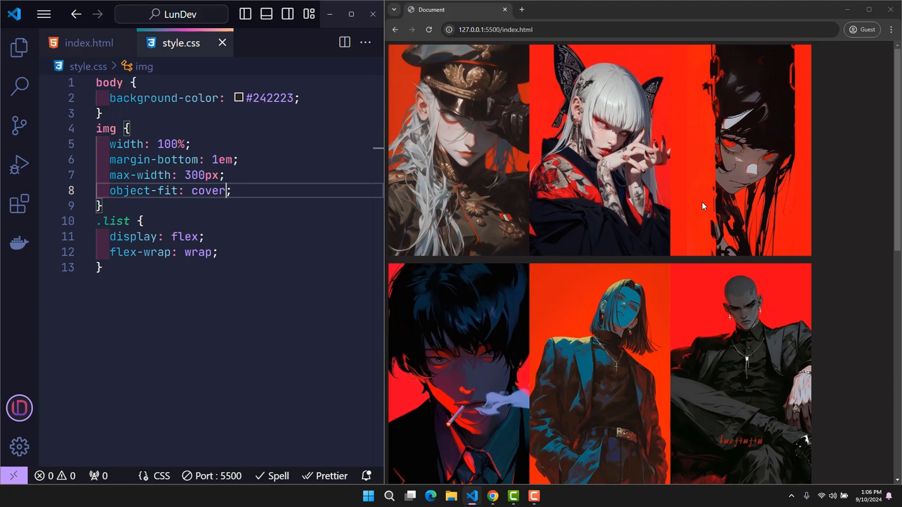
mouse_move(708, 254)
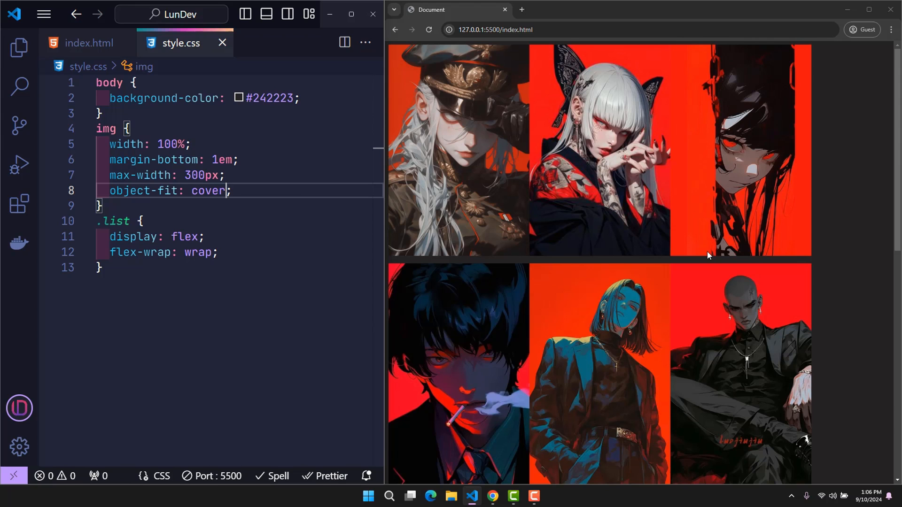
mouse_move(679, 231)
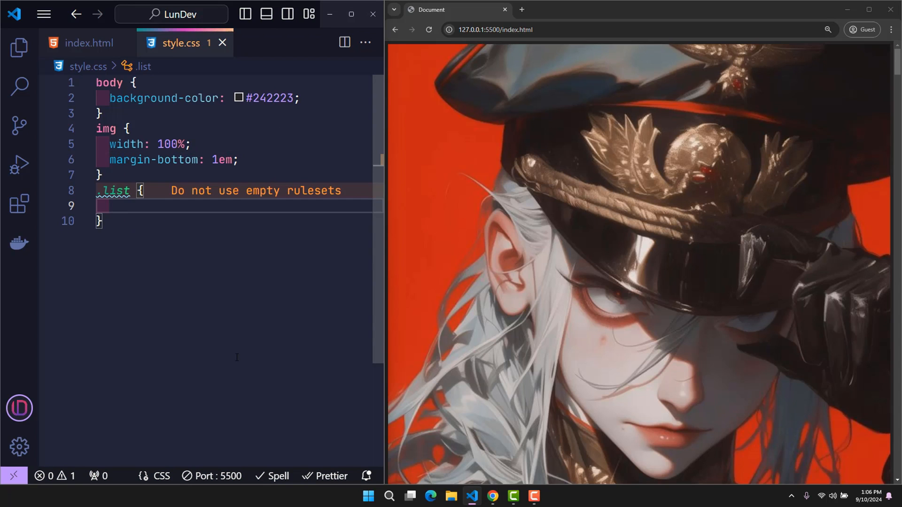
text(colco)
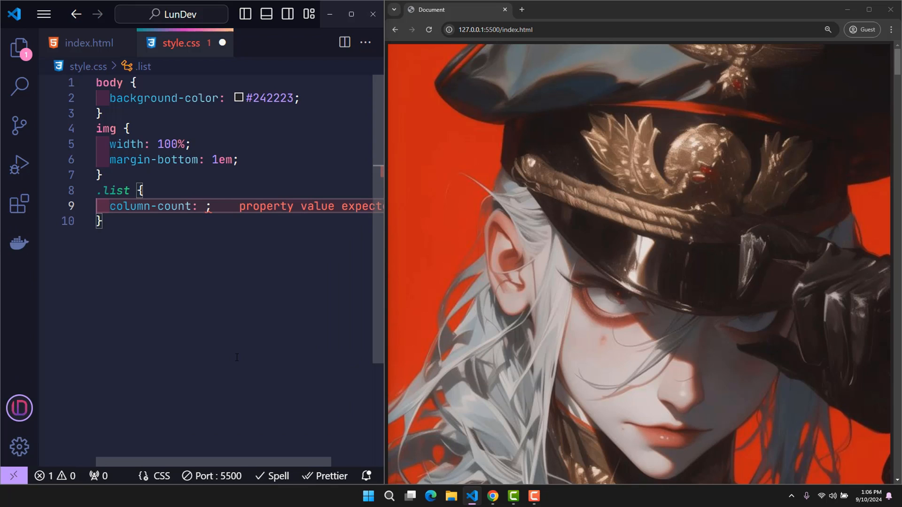
text(3)
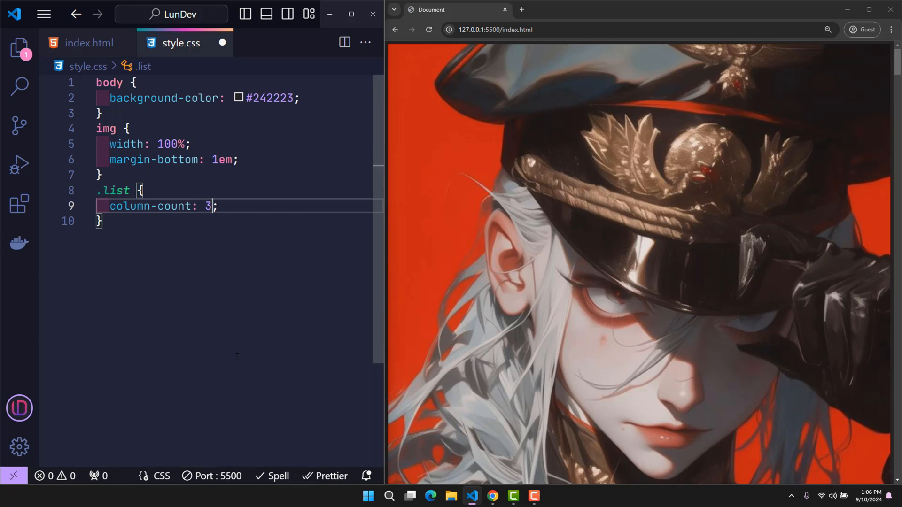
key(ctrl+s)
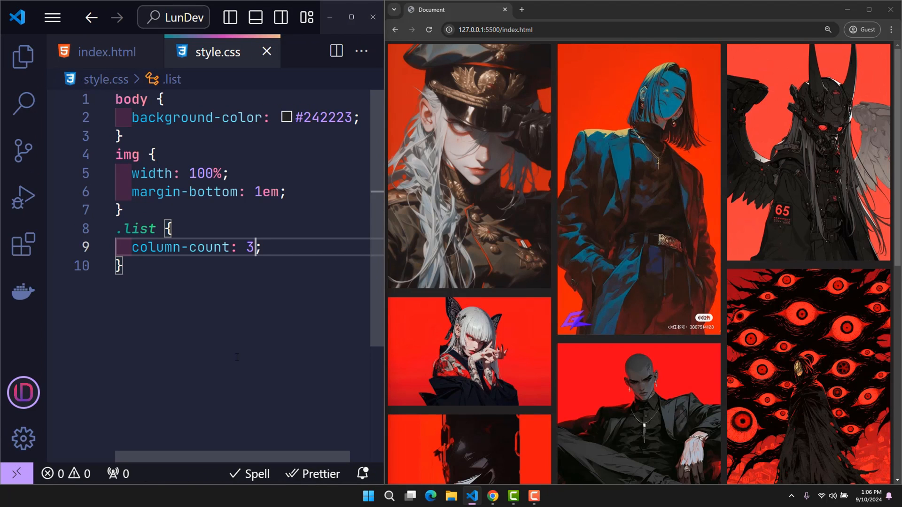
mouse_move(561, 140)
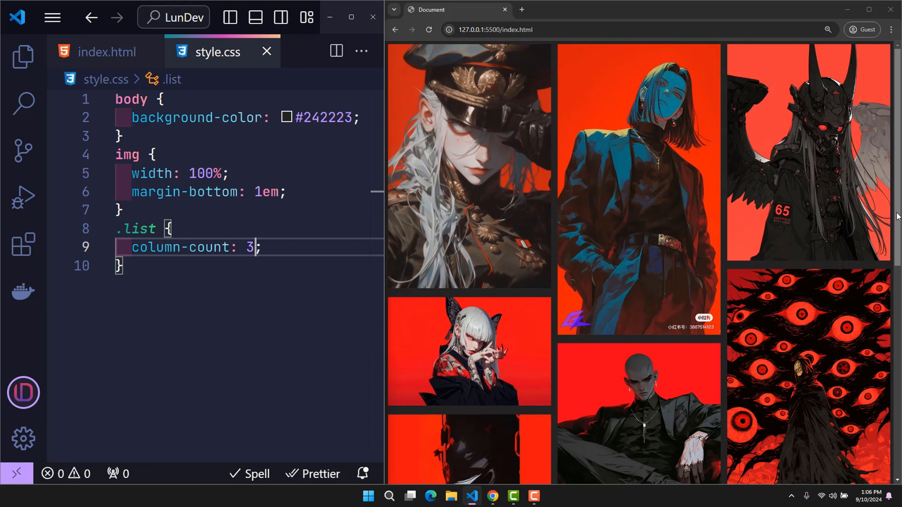
scroll(down, 3)
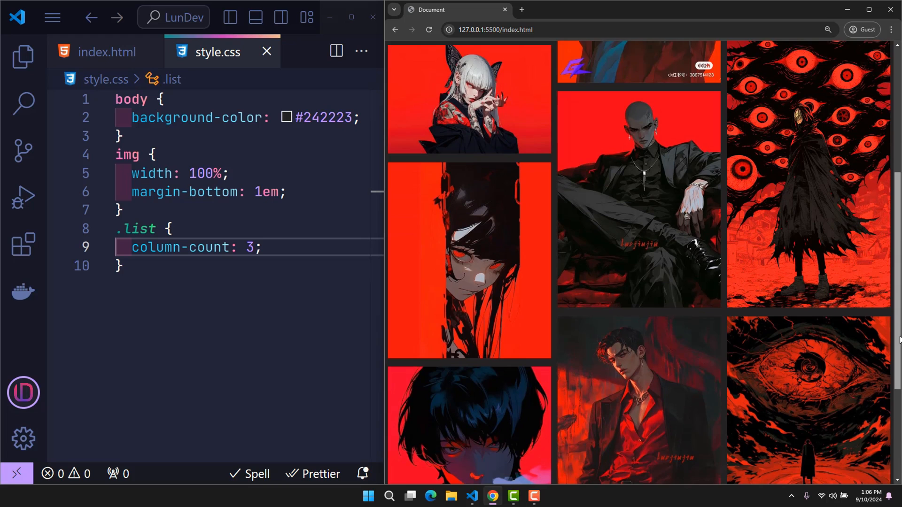
scroll(down, 3)
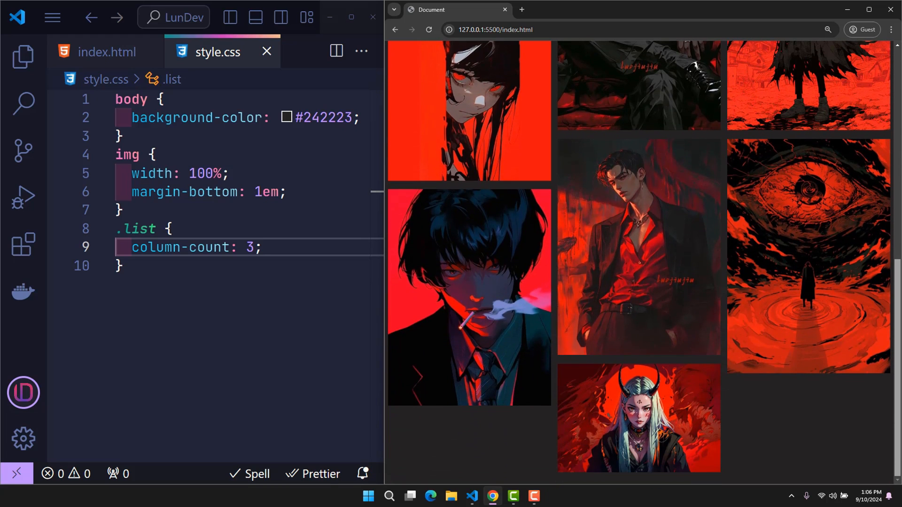
mouse_move(426, 429)
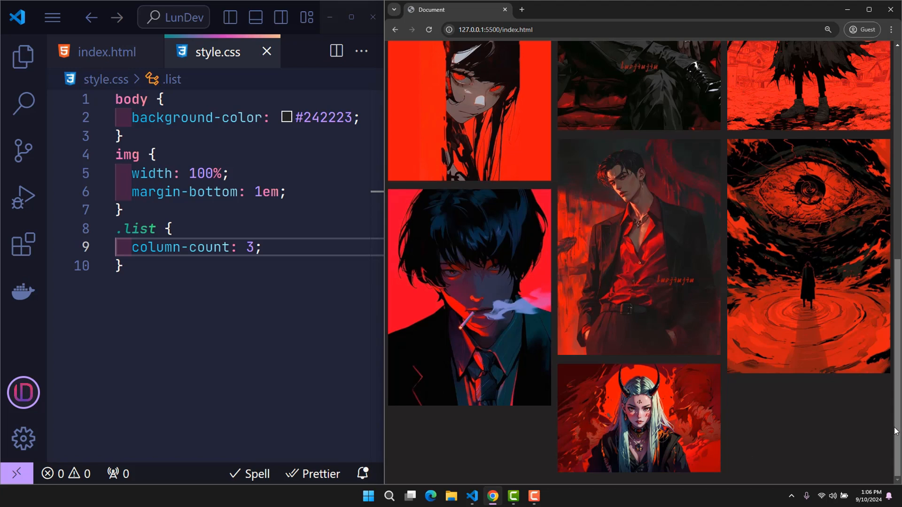
scroll(down, 3)
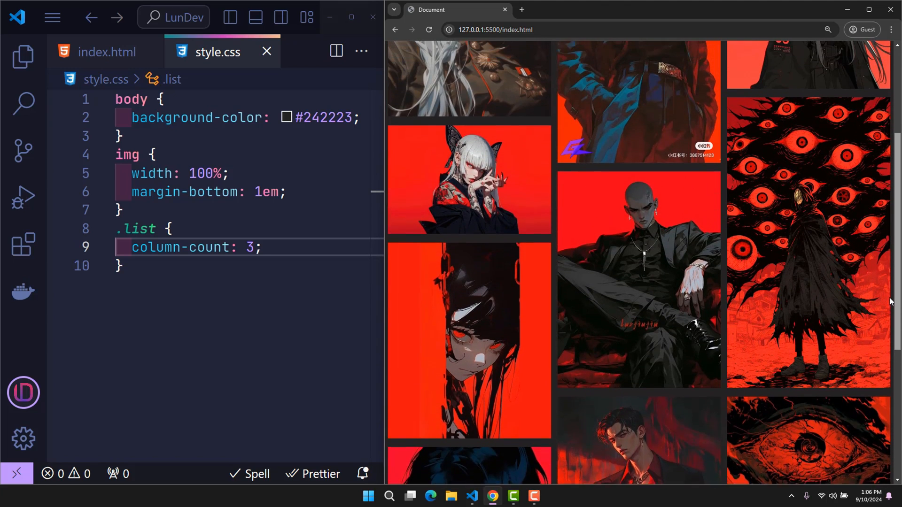
scroll(up, 3)
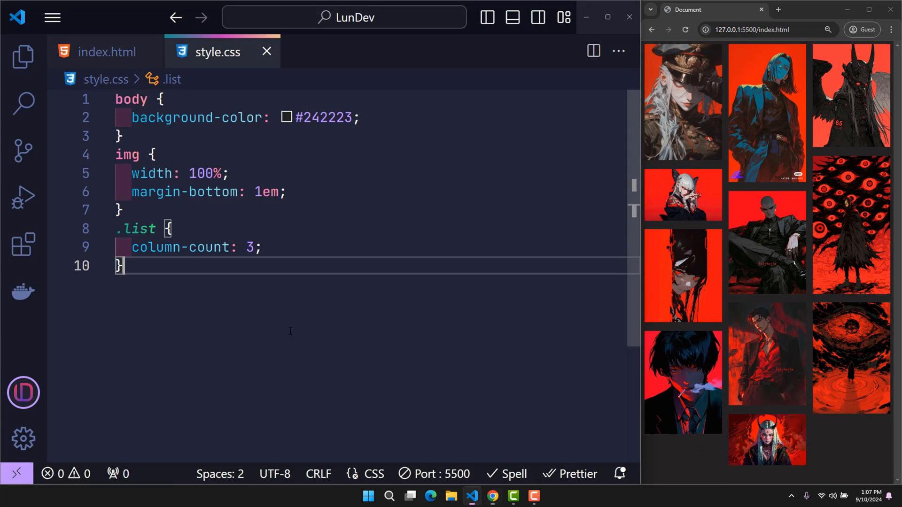
text(@media screen and  {)
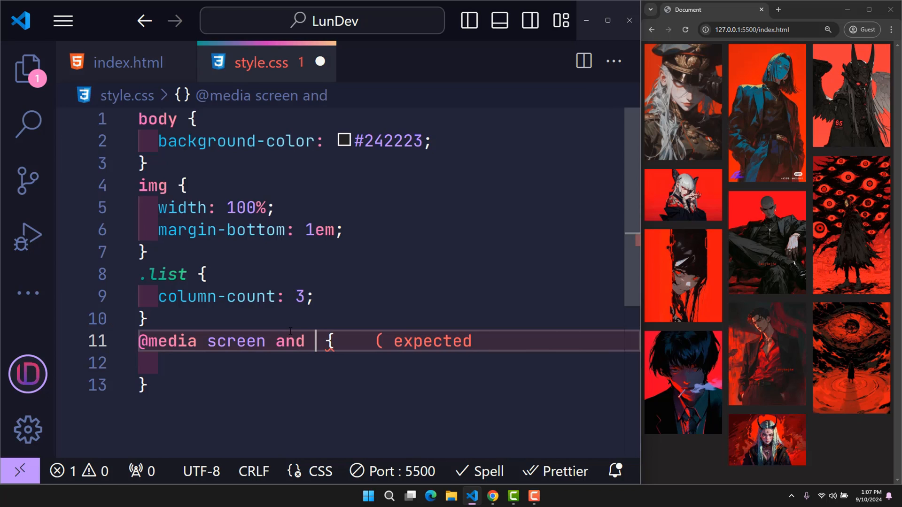
text((max-width: 767p)
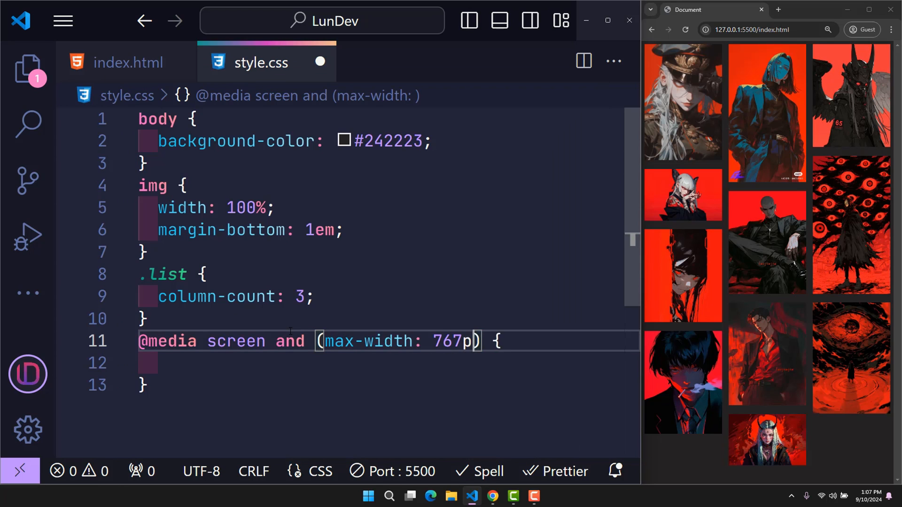
text(.list {)
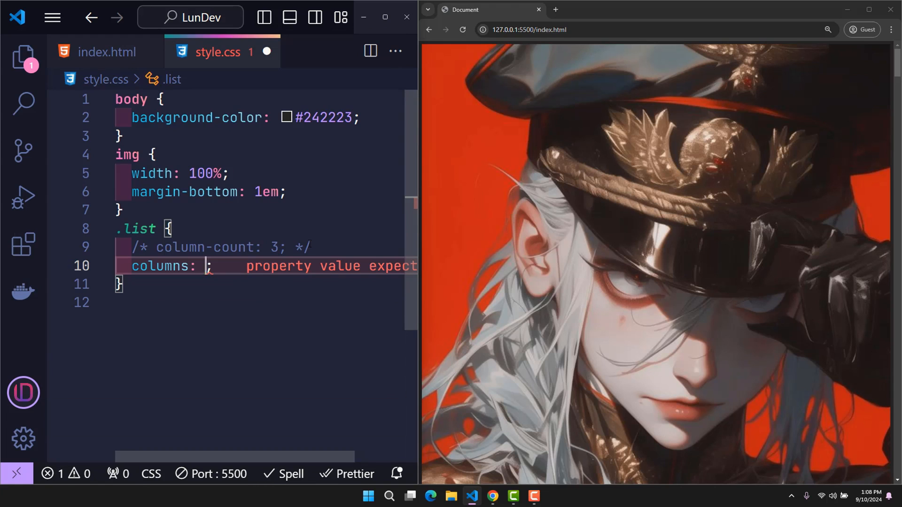
Step: Give .list columns: 300px and save style.css
text(300px)
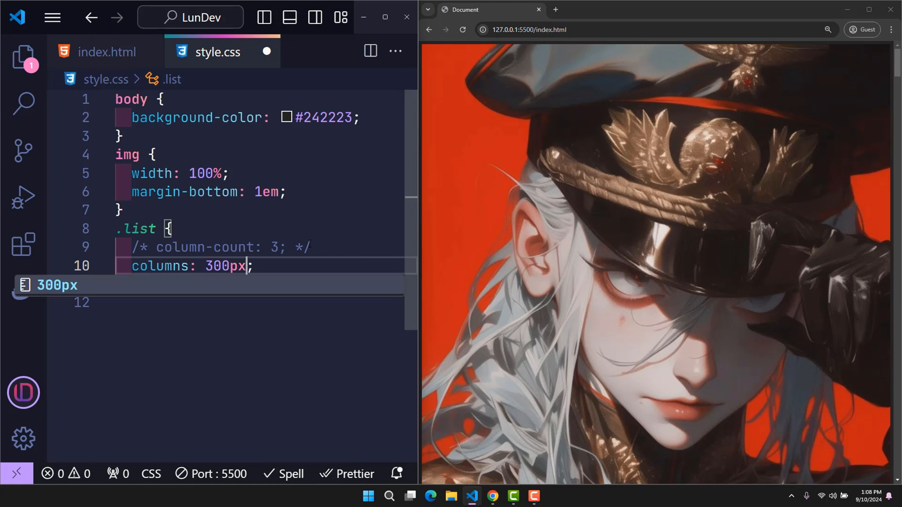
key(ctrl+s)
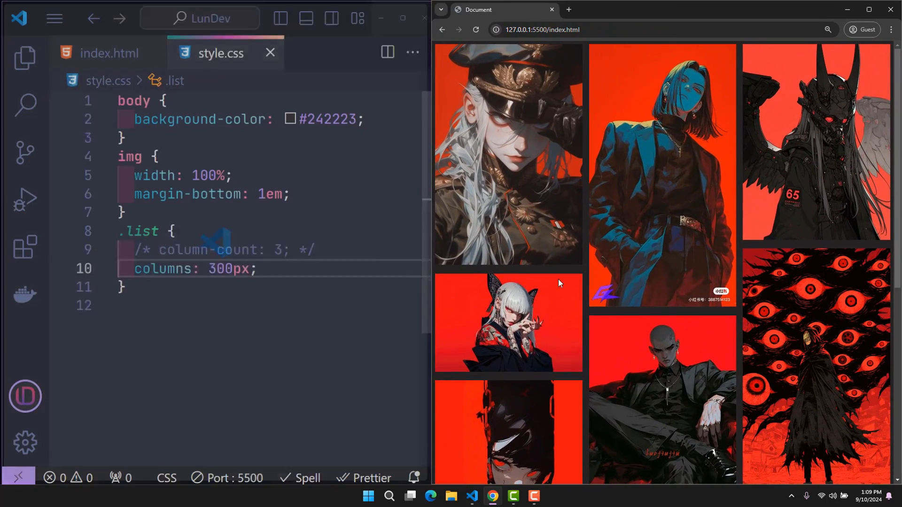
Step: Leave only columns: 300px in the .list rule, dropping the commented column-count
scroll(down, 3)
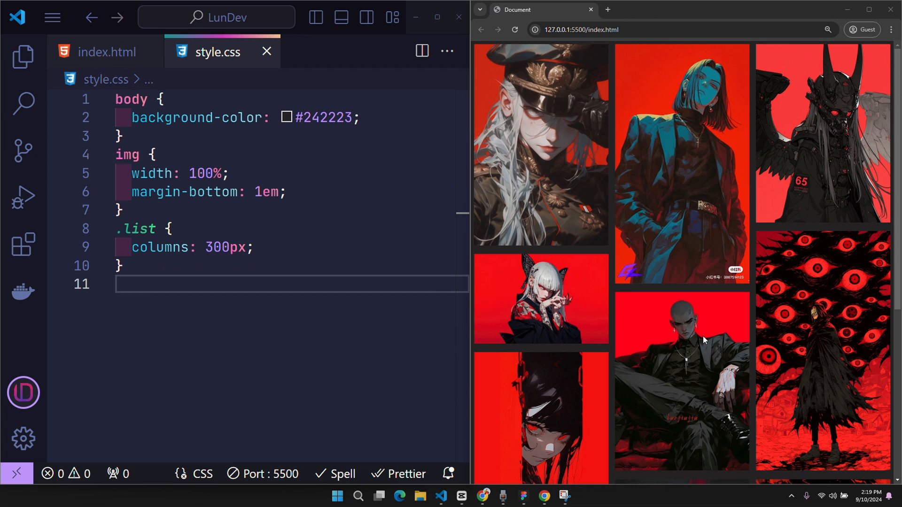
click(255, 247)
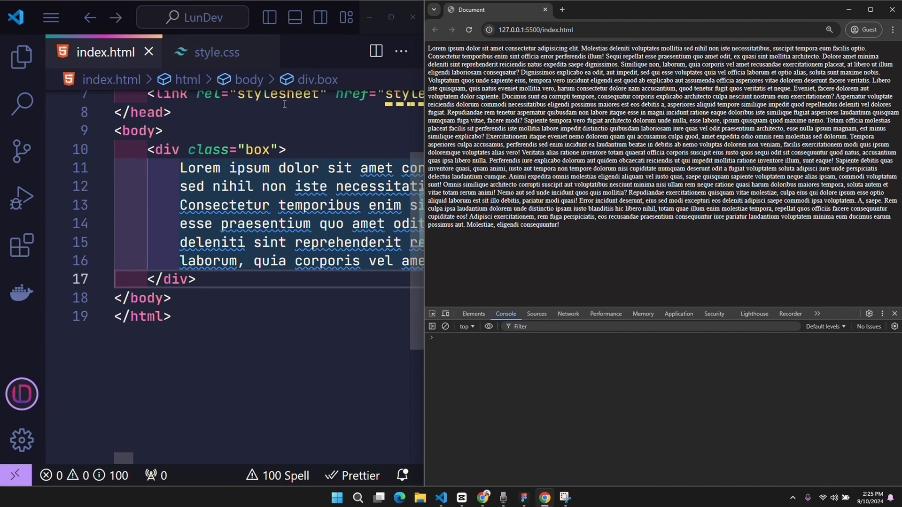
Step: Begin a .box rule in style.css for the lorem ipsum text box
click(217, 51)
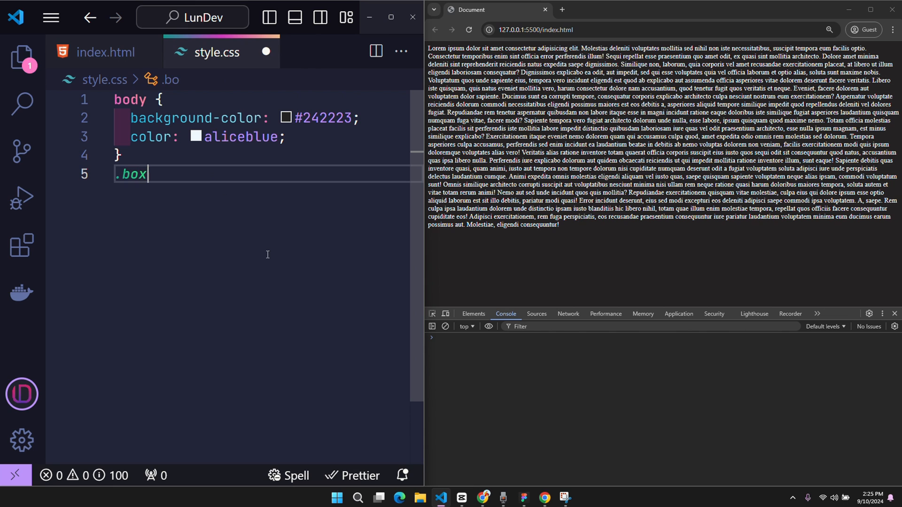
text({)
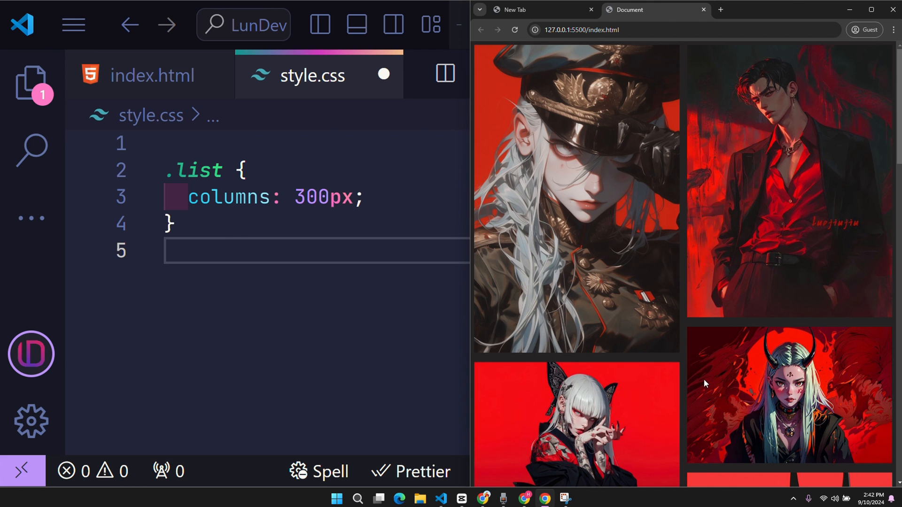
mouse_move(470, 350)
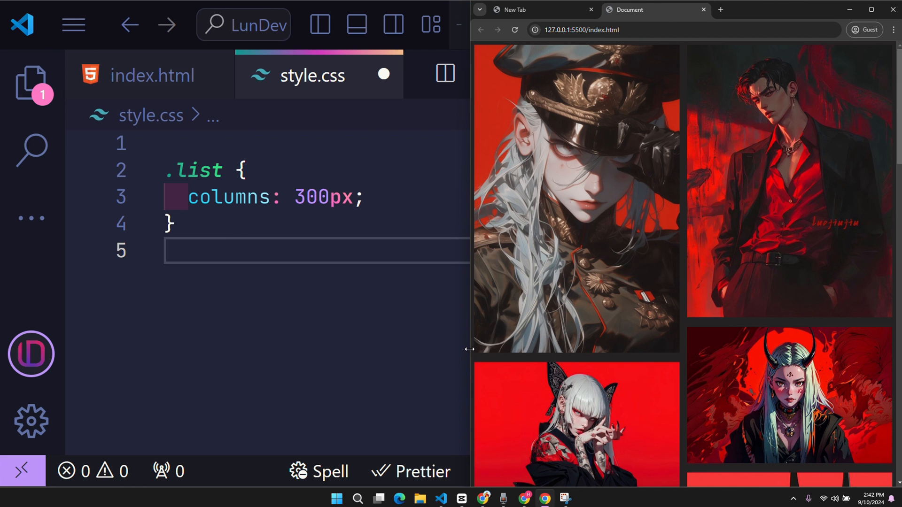